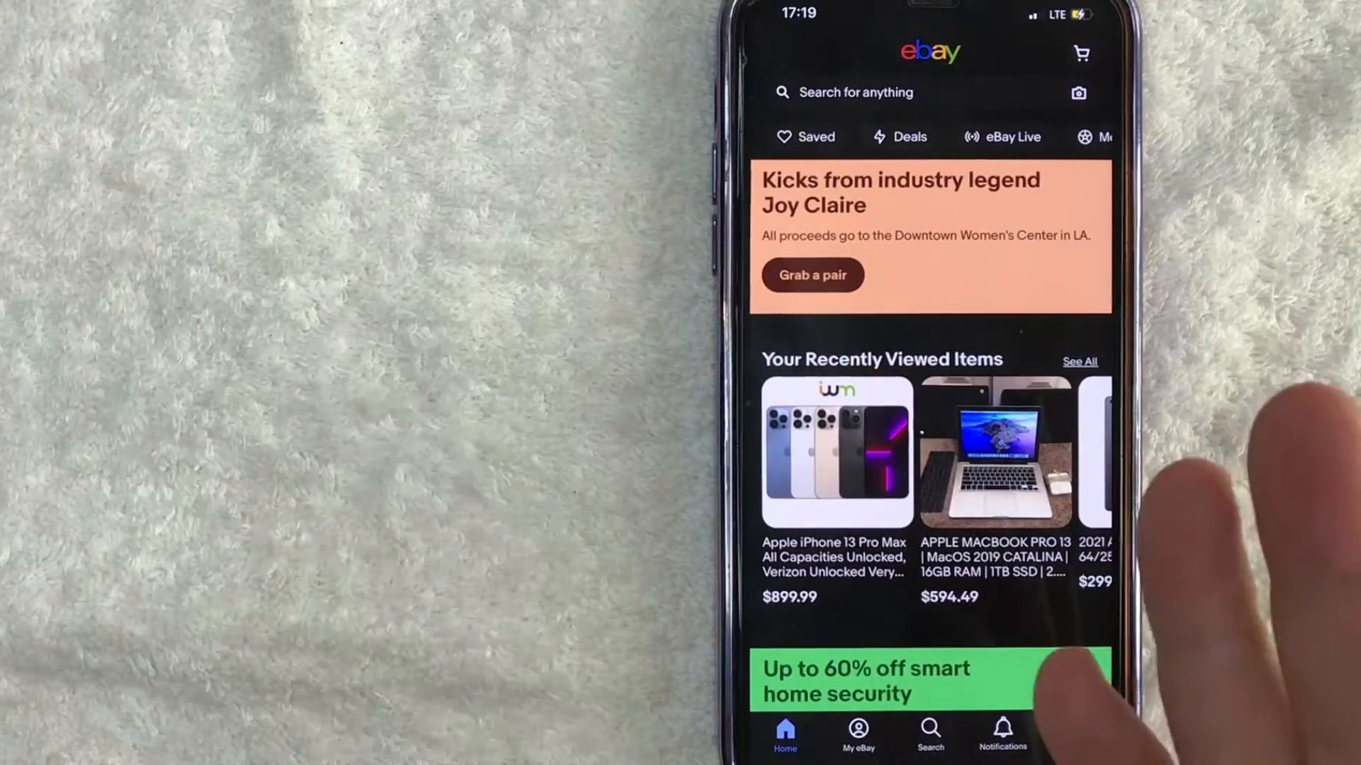
mouse_move(998, 478)
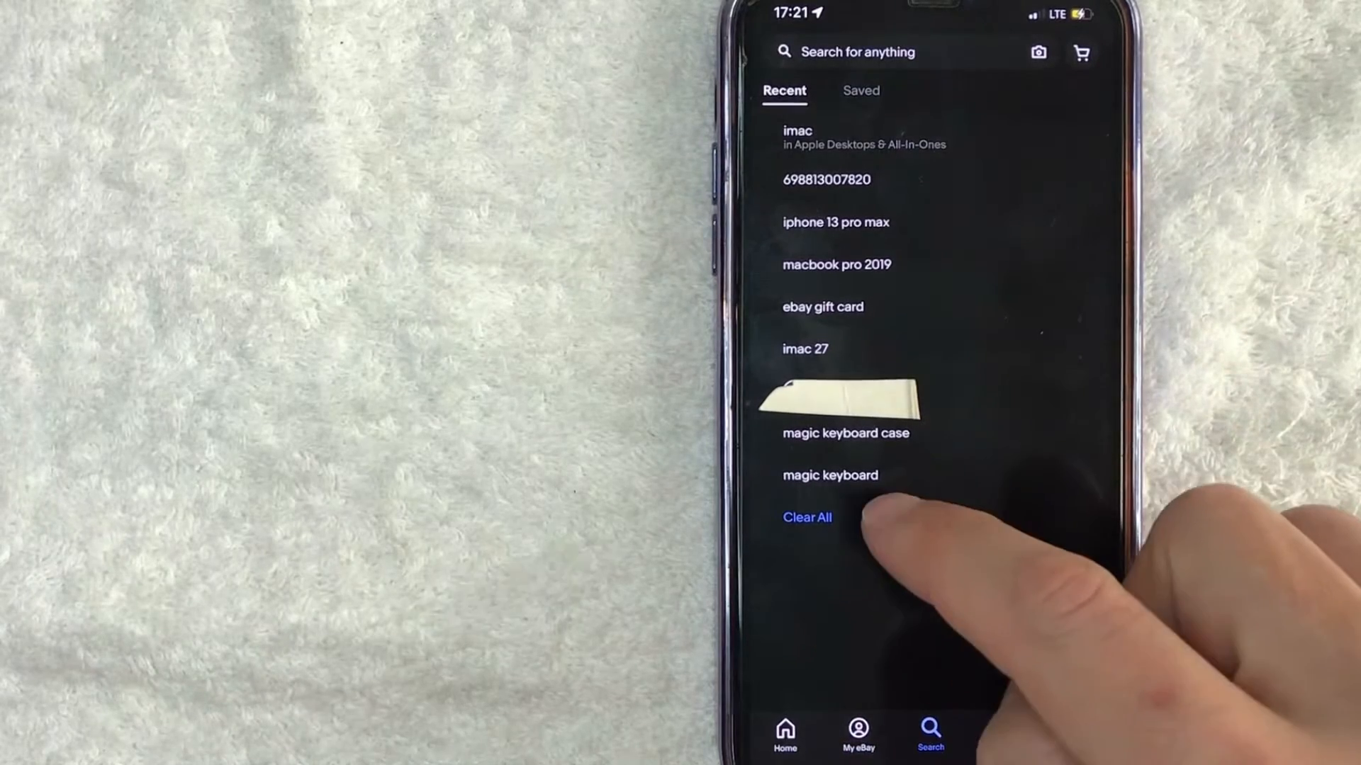
- Request clearing of all recent searches, bringing up the confirmation prompt
left_click(805, 517)
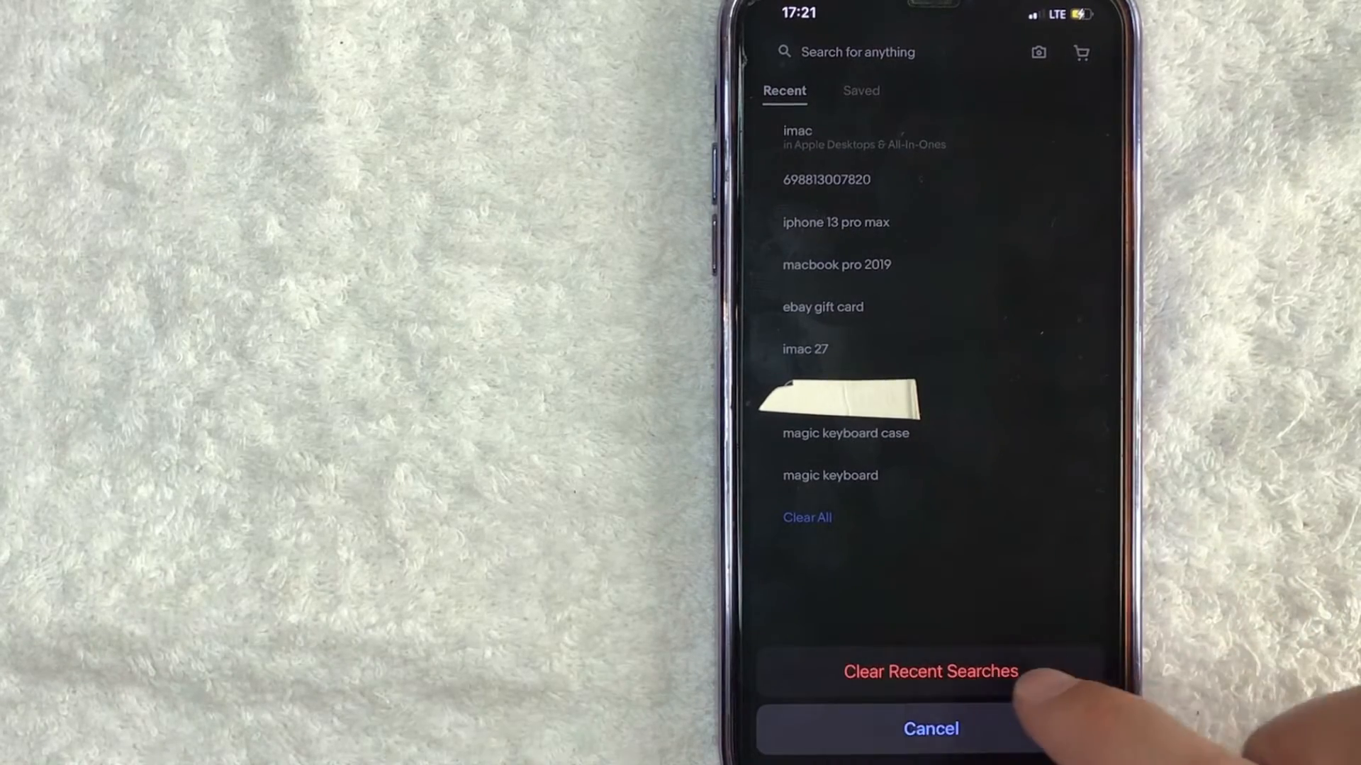
- Confirm Clear Recent Searches so the Recent list is emptied
left_click(929, 670)
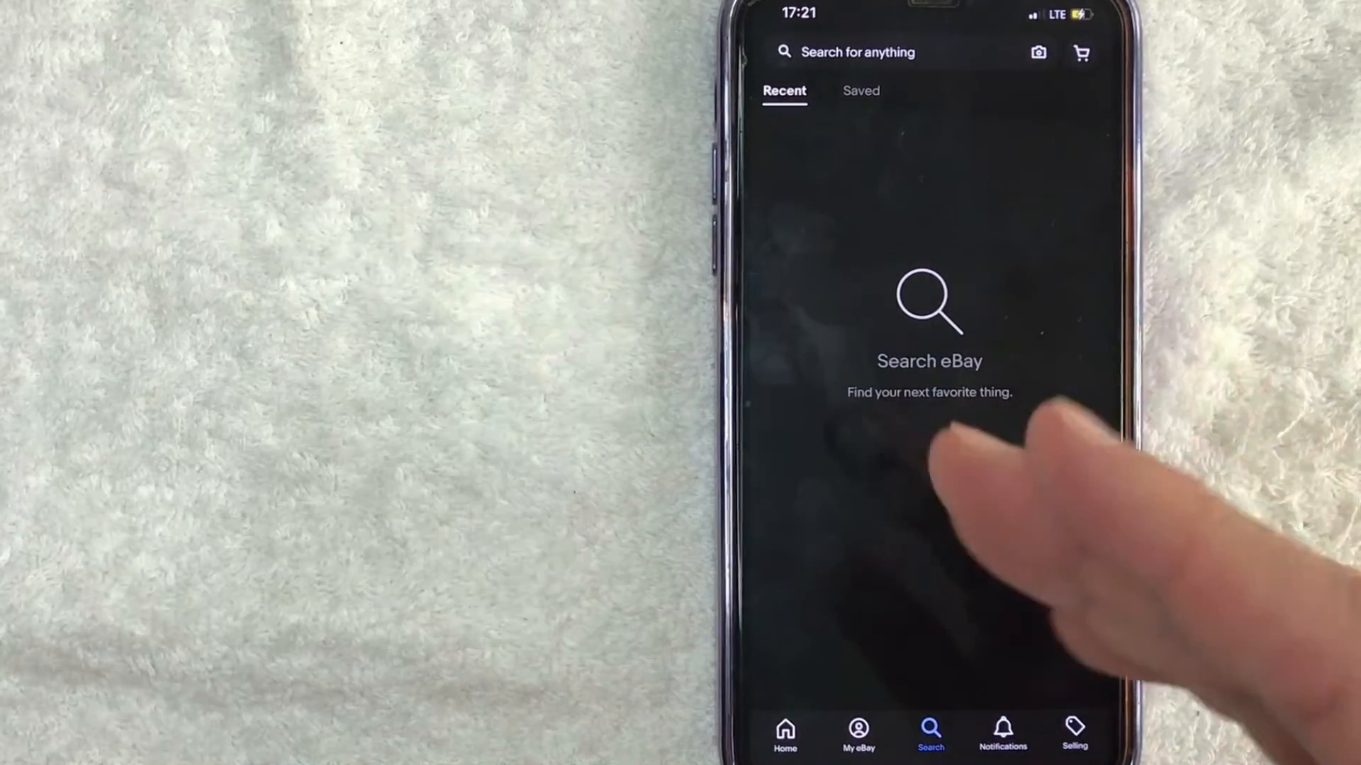